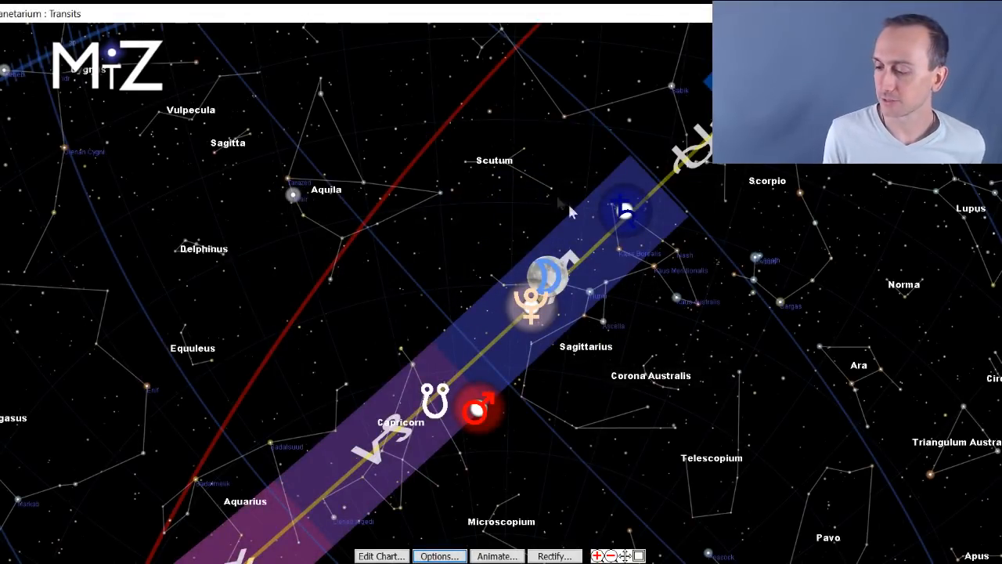
mouse_move(415, 263)
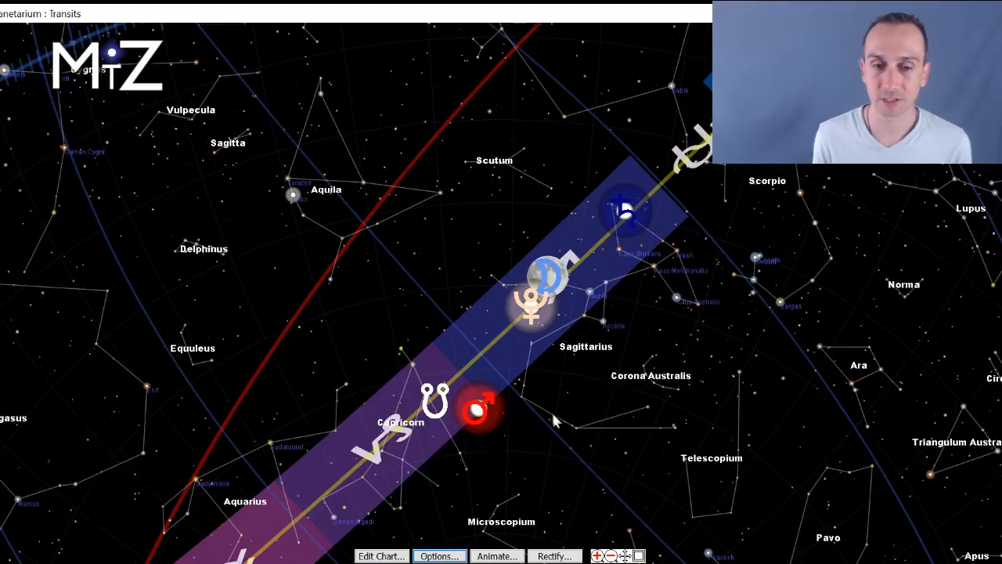
mouse_move(692, 247)
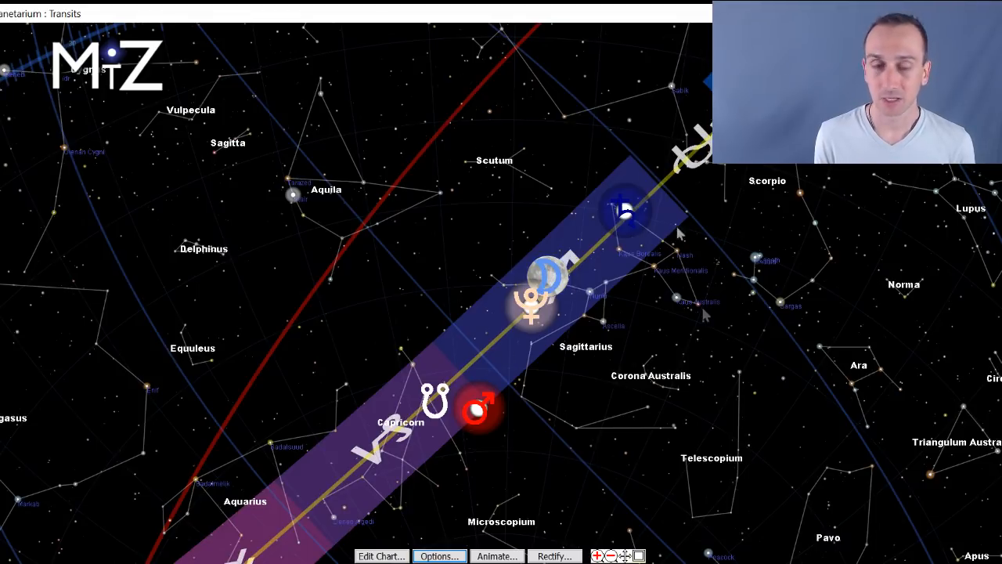
mouse_move(429, 207)
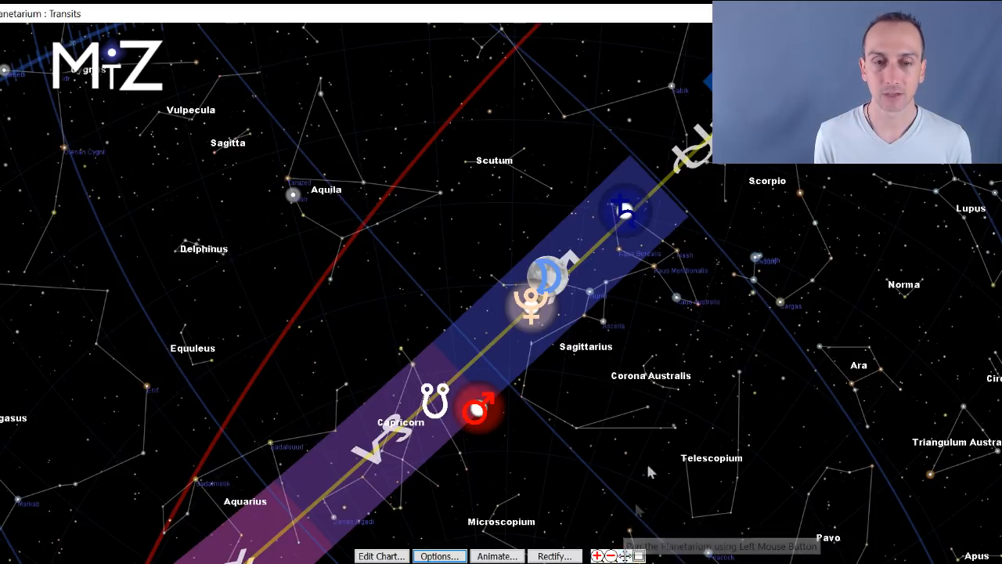
mouse_move(619, 382)
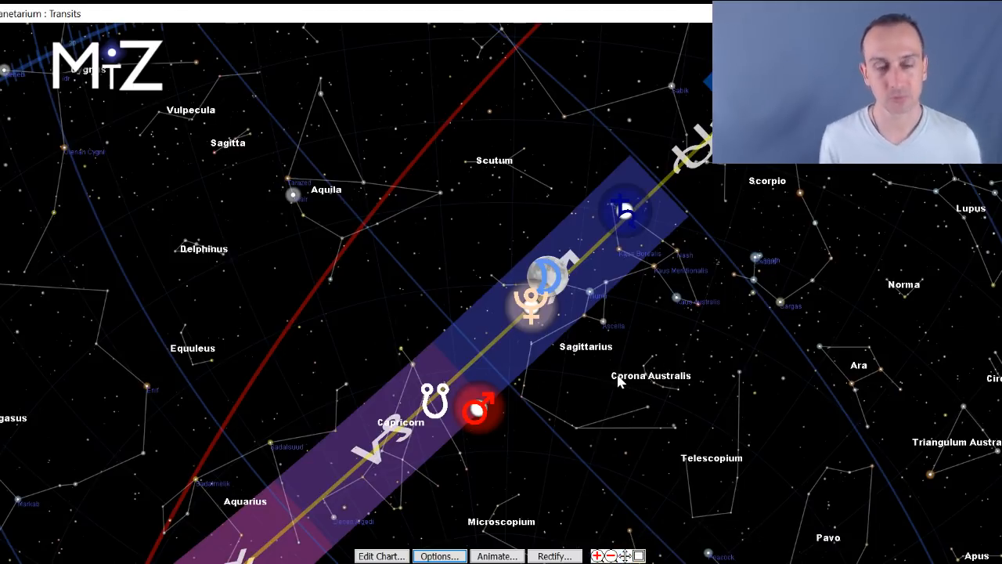
mouse_move(556, 399)
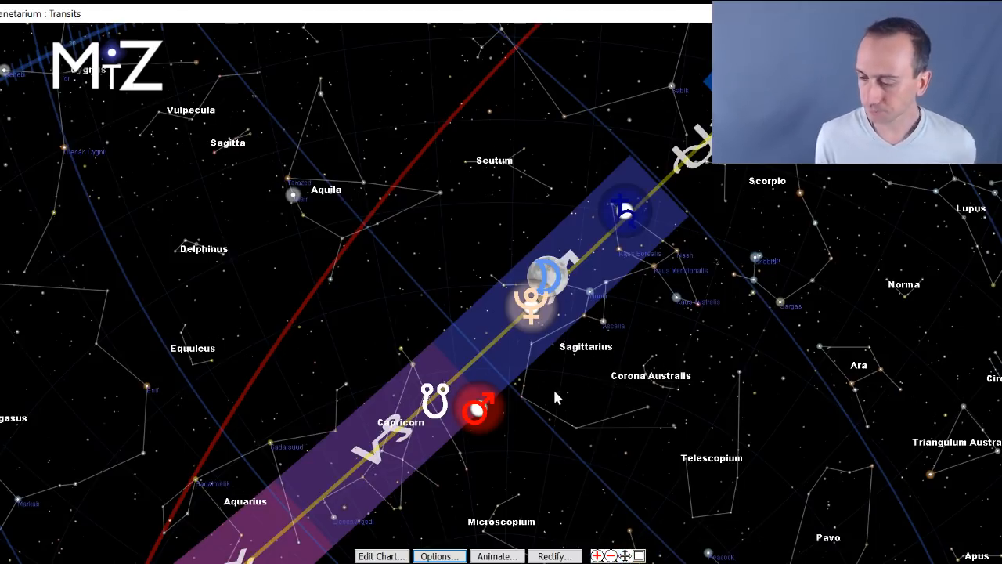
mouse_move(563, 210)
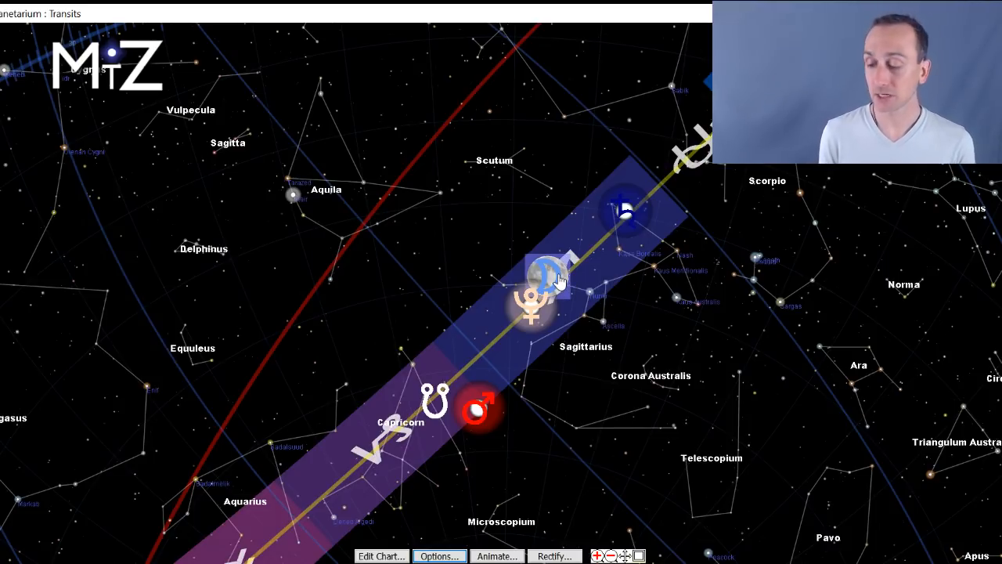
mouse_move(626, 384)
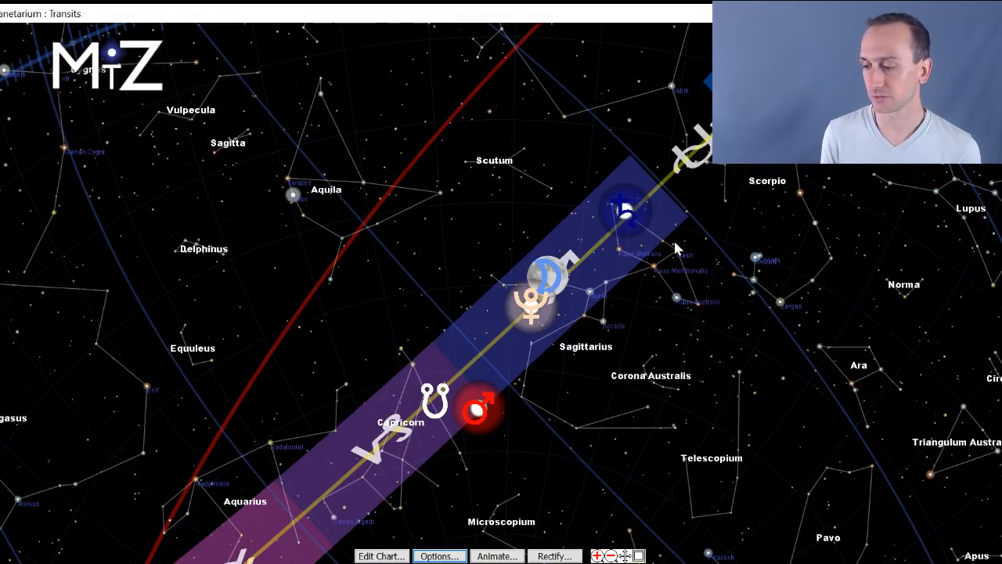
mouse_move(592, 392)
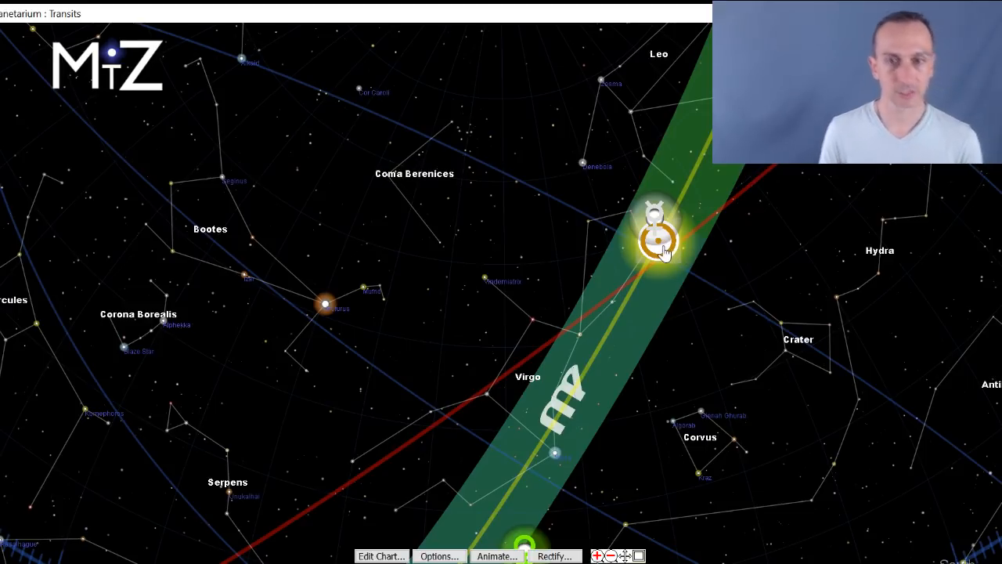
mouse_move(661, 221)
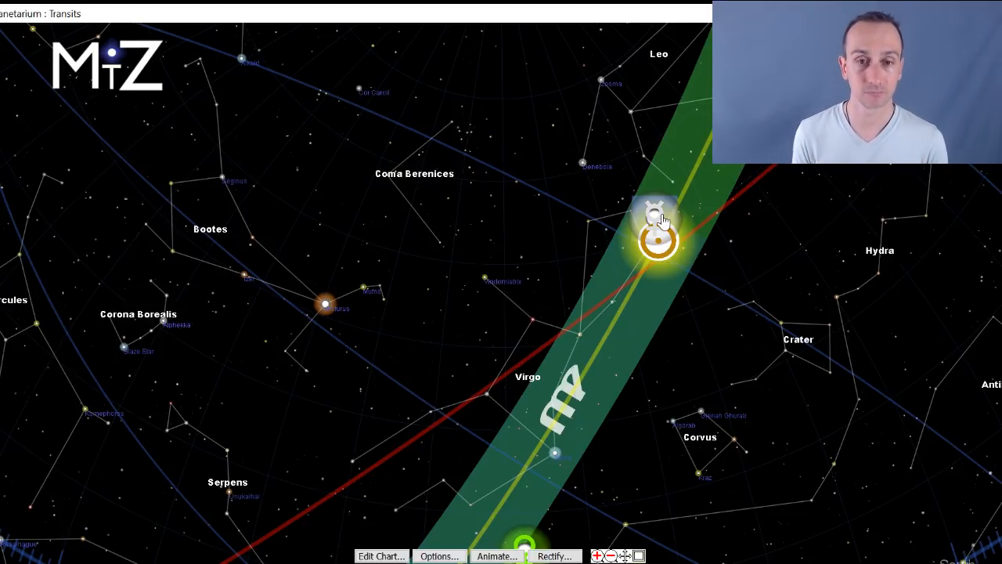
mouse_move(529, 244)
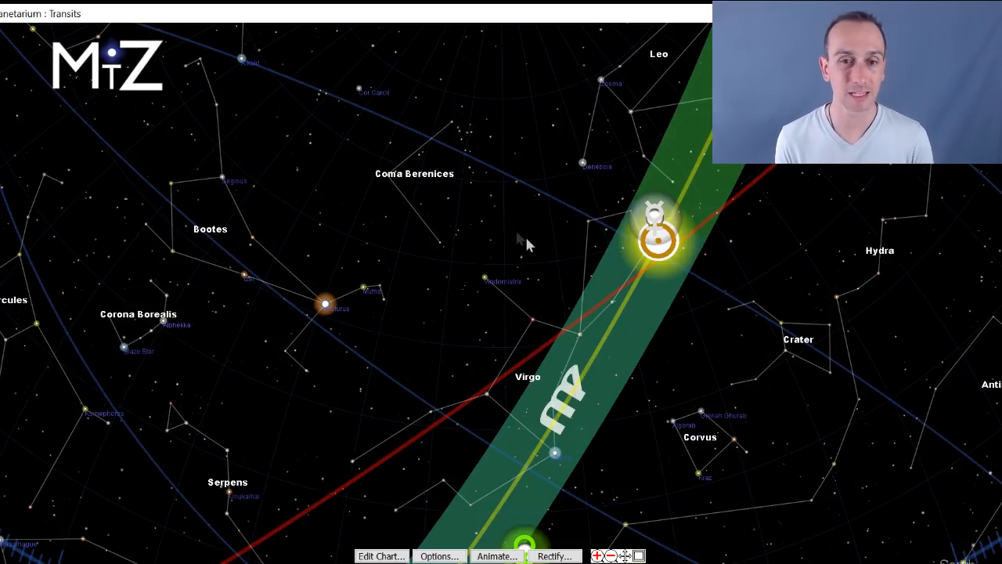
mouse_move(677, 225)
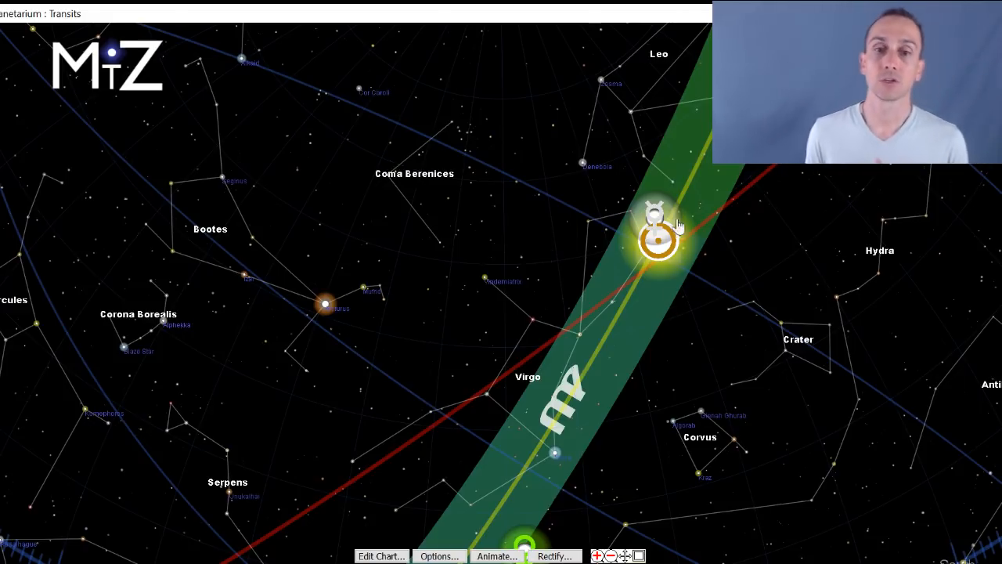
mouse_move(639, 289)
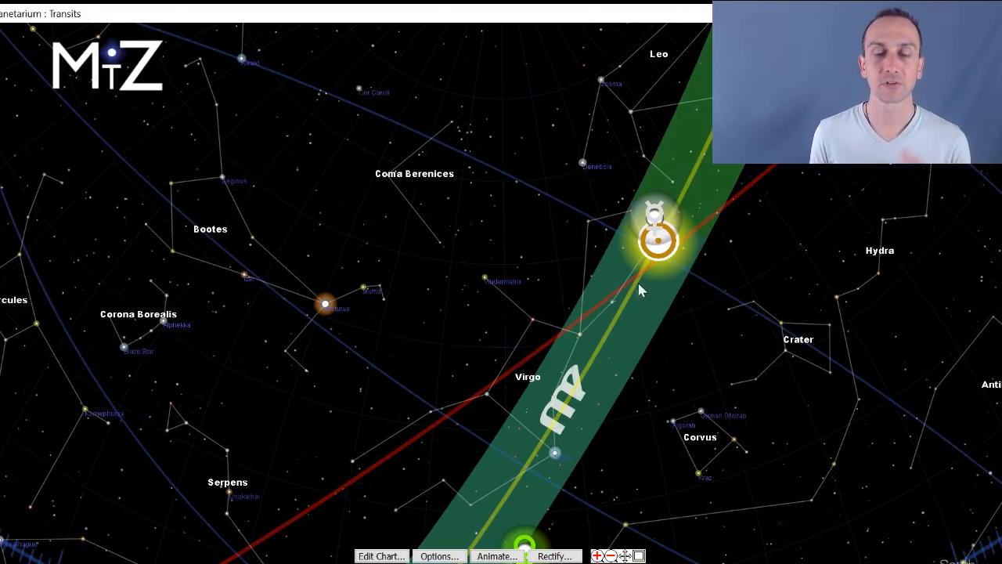
mouse_move(667, 281)
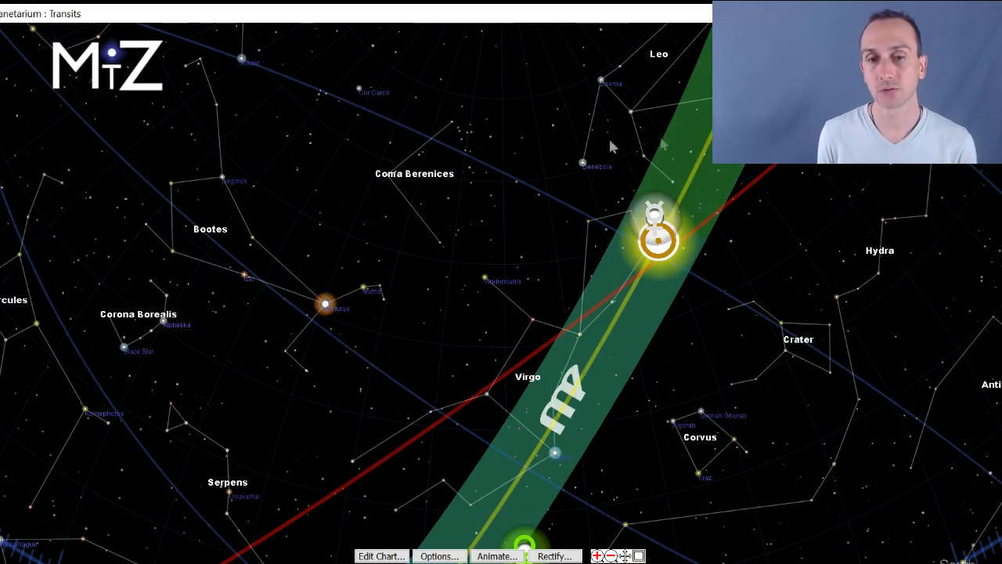
mouse_move(633, 172)
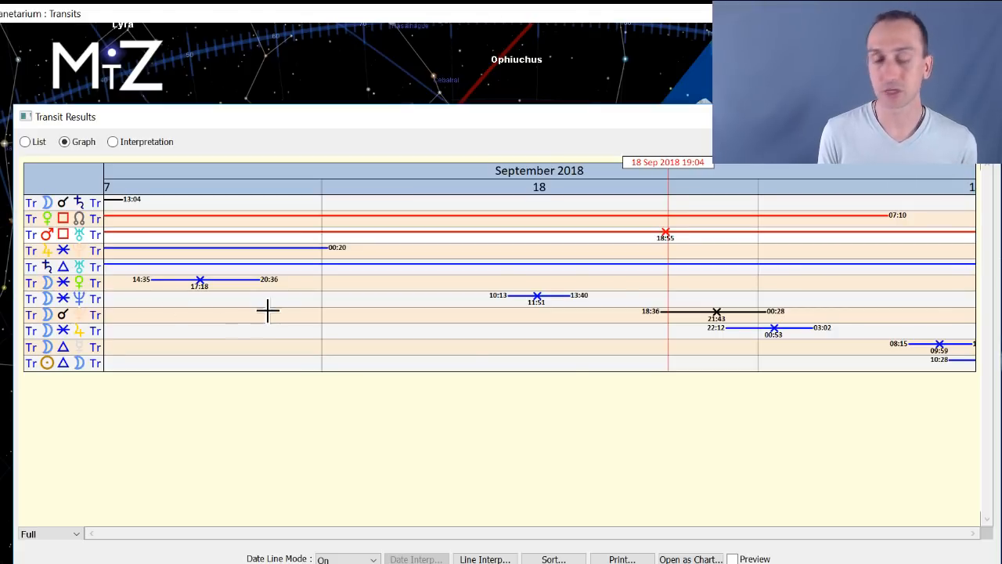
mouse_move(79, 291)
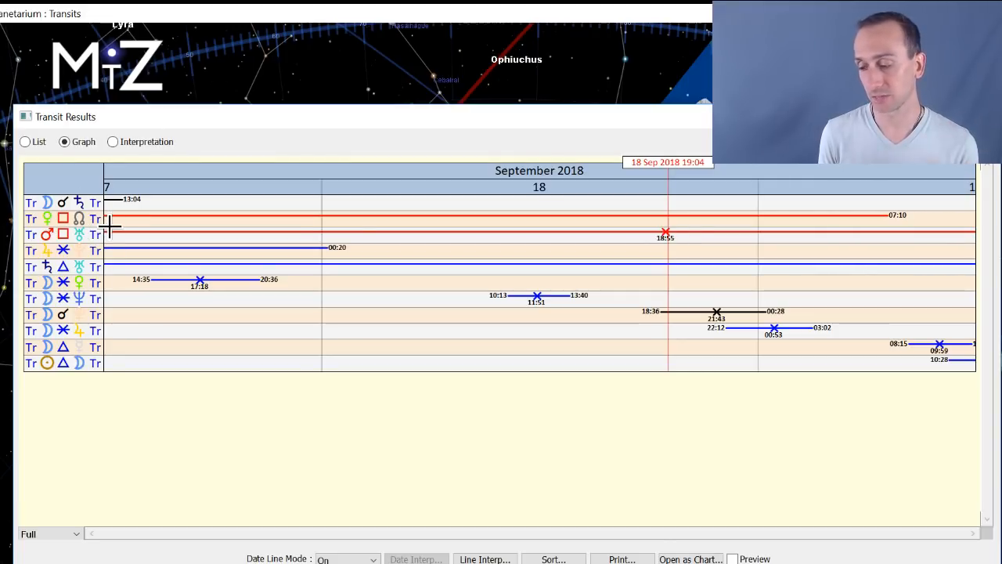
mouse_move(124, 281)
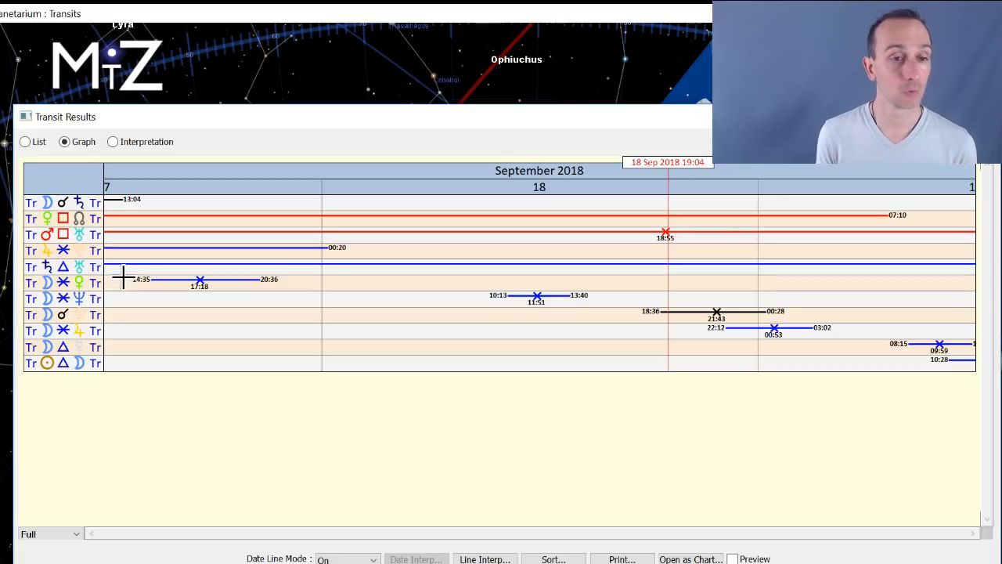
mouse_move(78, 258)
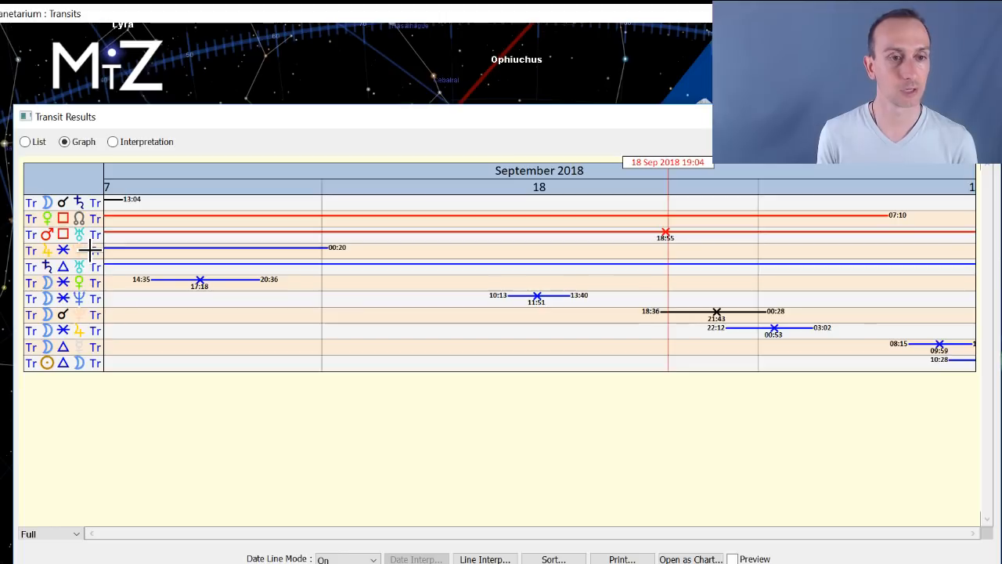
mouse_move(159, 266)
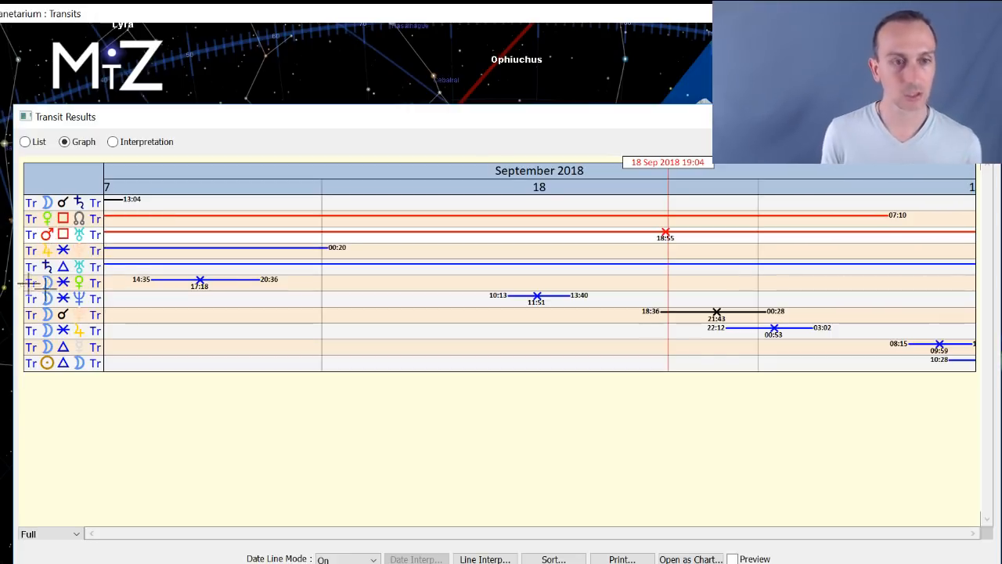
mouse_move(347, 282)
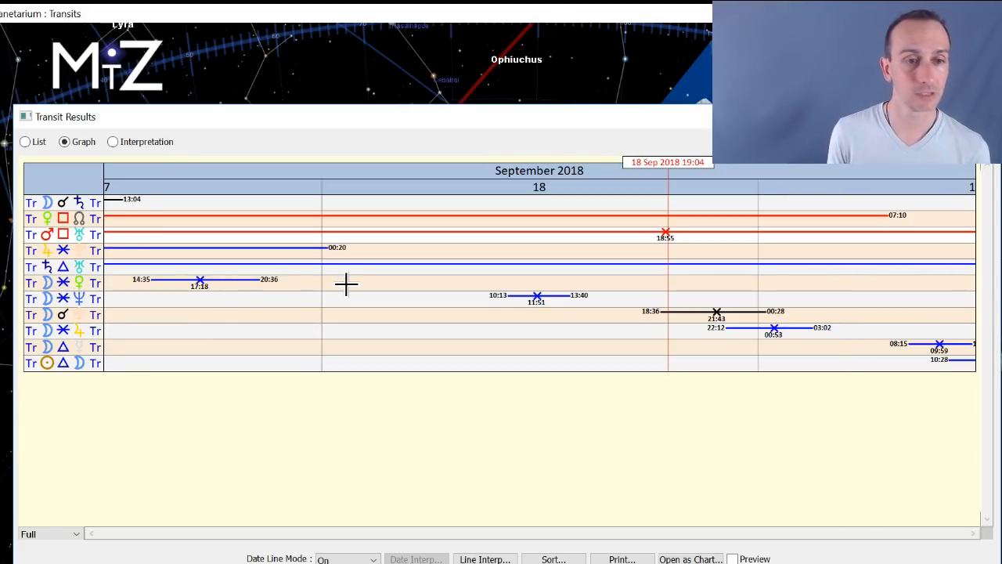
mouse_move(608, 312)
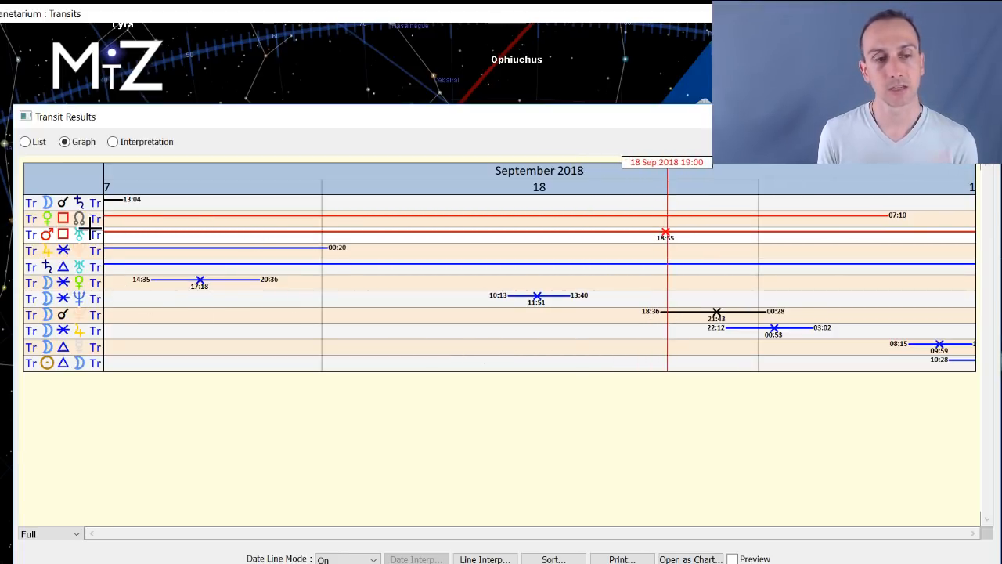
mouse_move(86, 235)
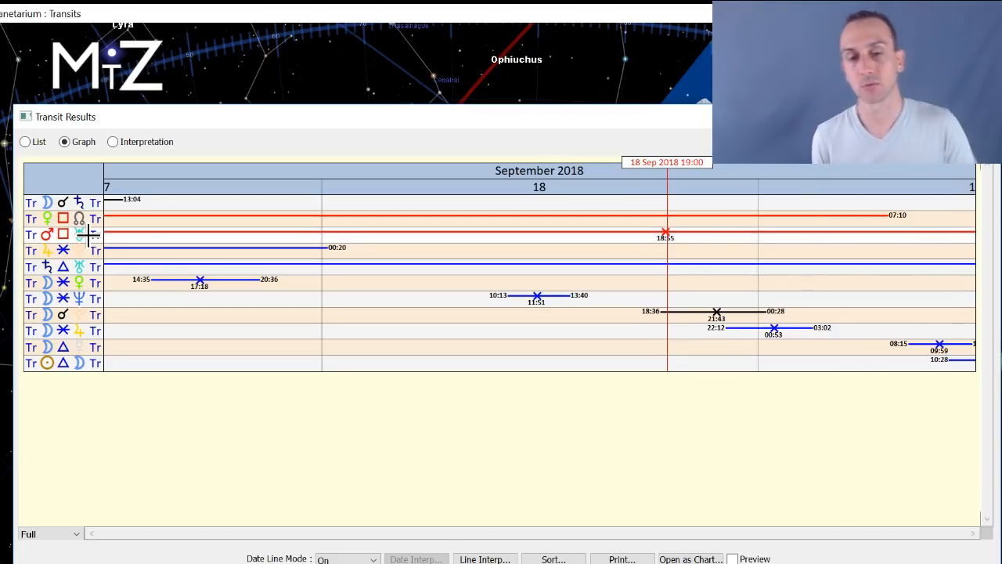
mouse_move(80, 264)
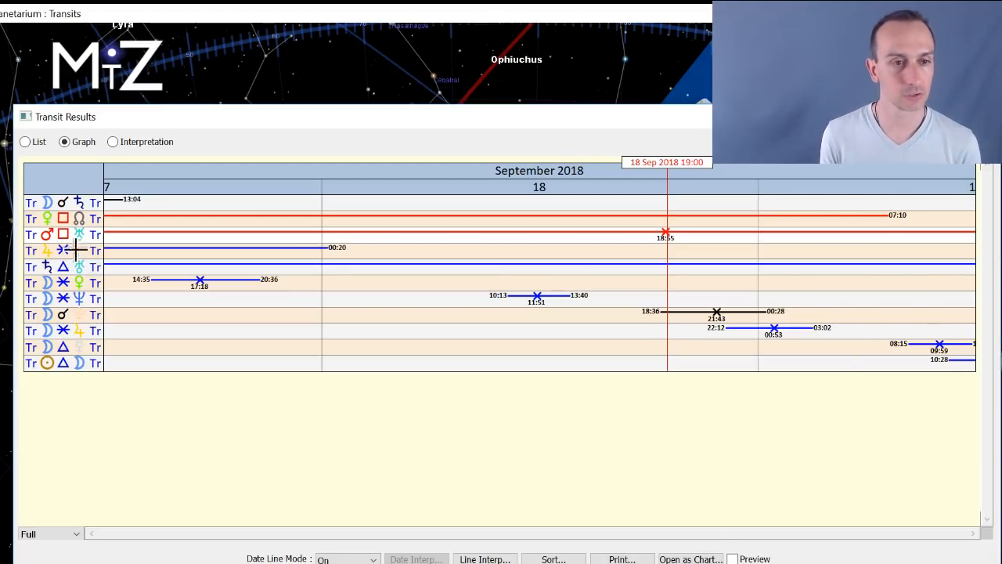
mouse_move(157, 227)
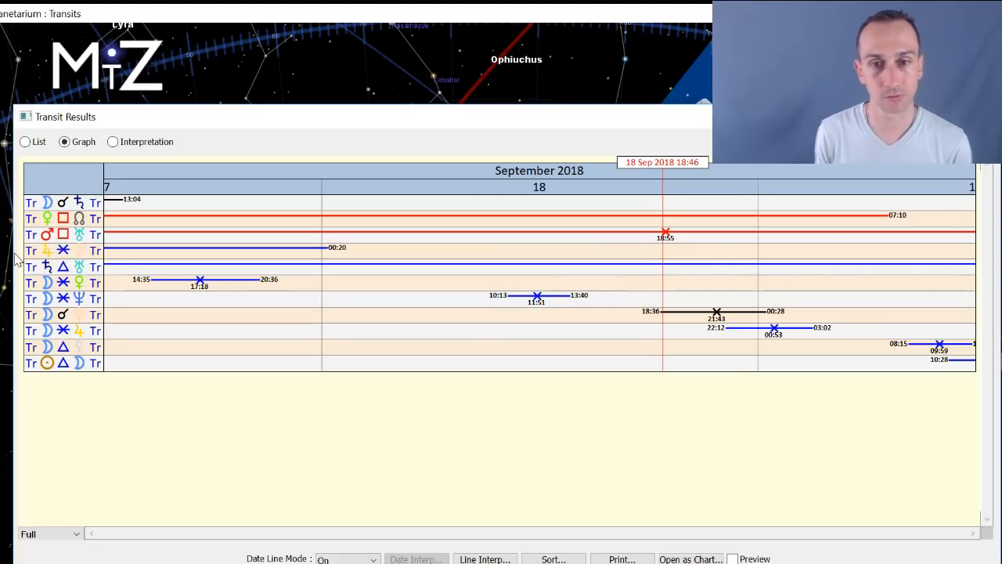
mouse_move(786, 178)
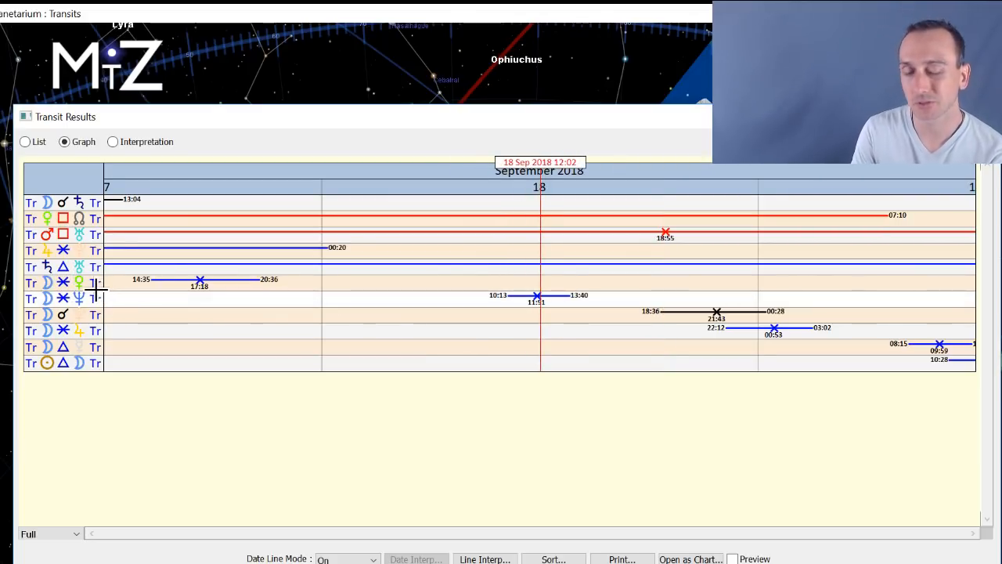
mouse_move(154, 324)
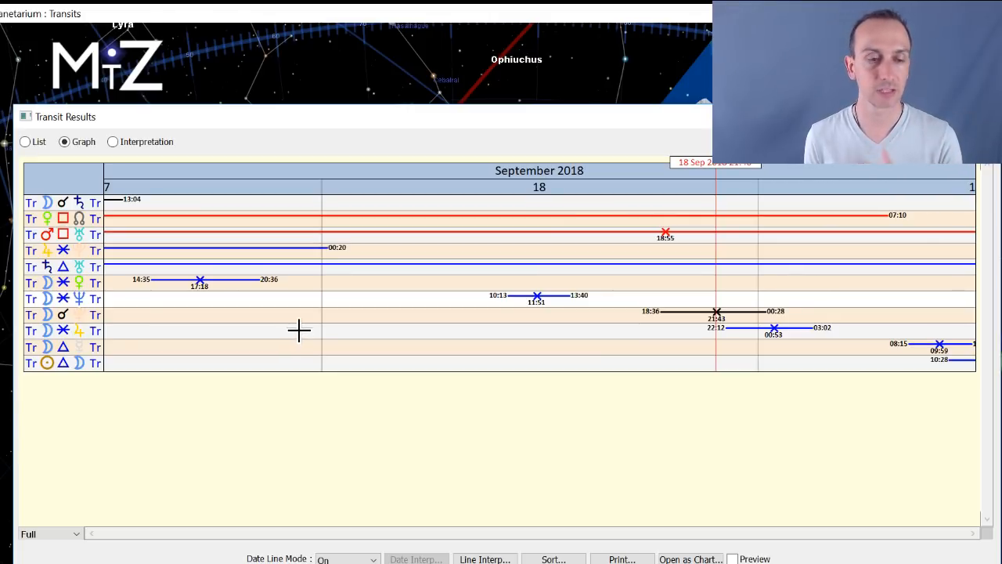
mouse_move(138, 313)
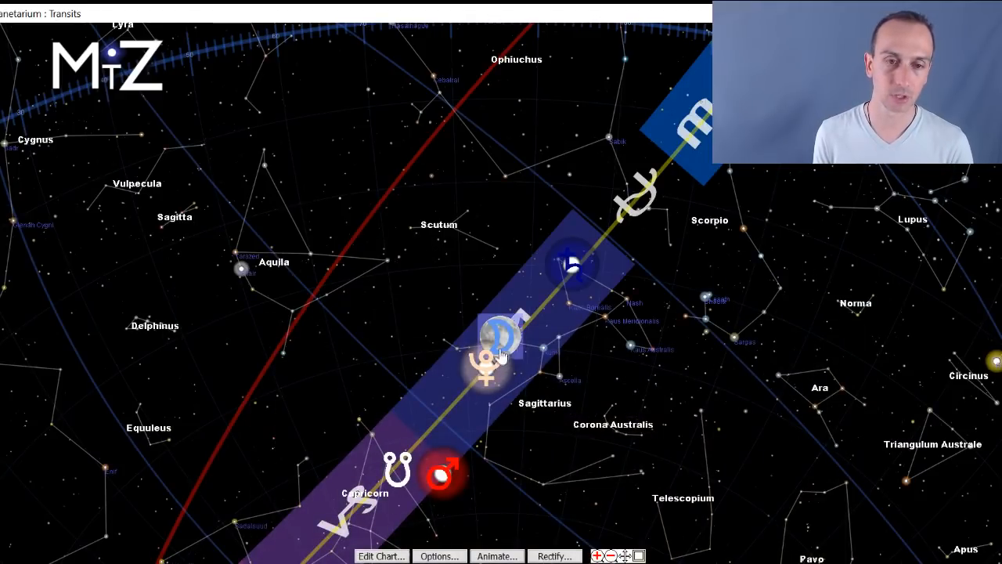
mouse_move(489, 376)
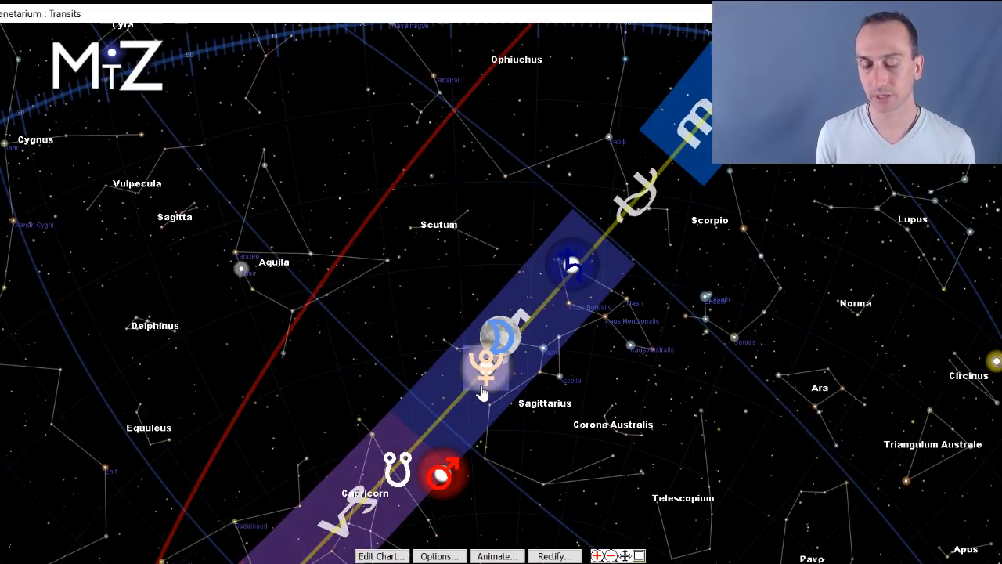
mouse_move(504, 388)
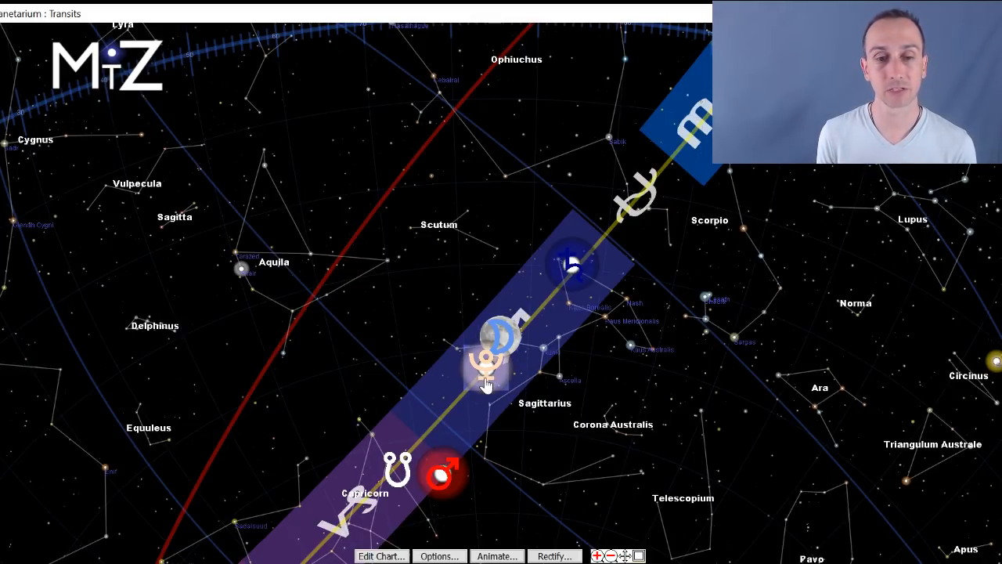
mouse_move(467, 263)
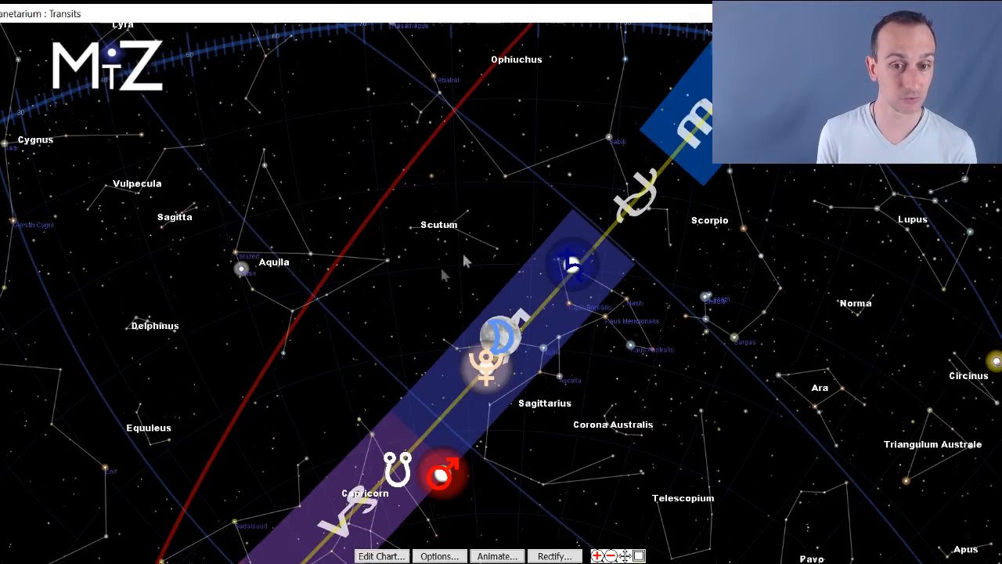
mouse_move(531, 394)
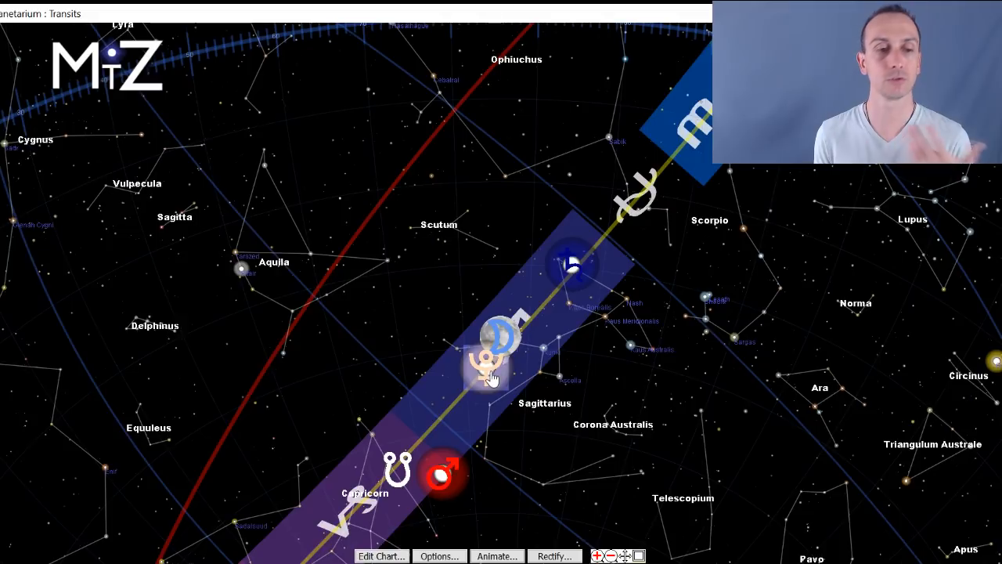
mouse_move(514, 369)
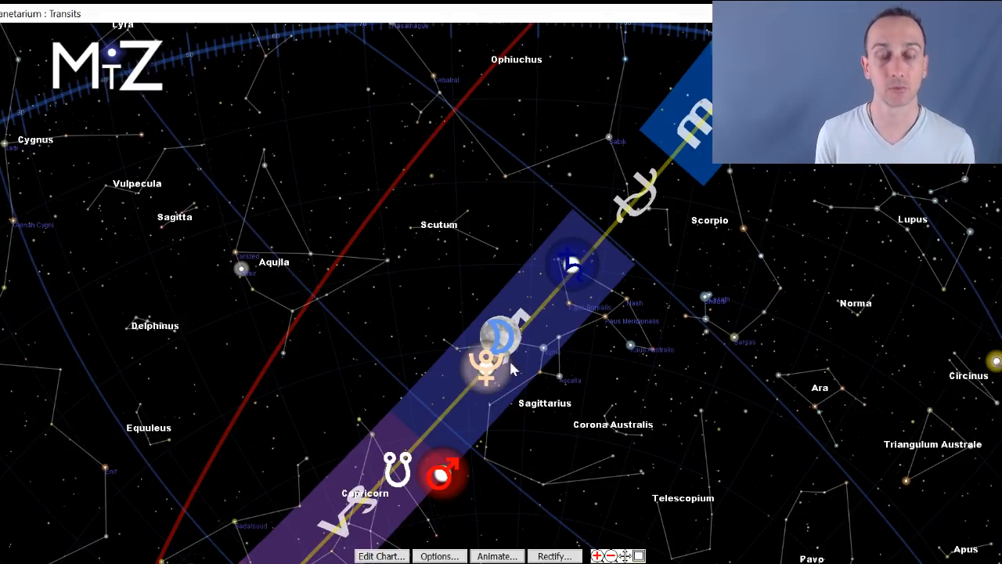